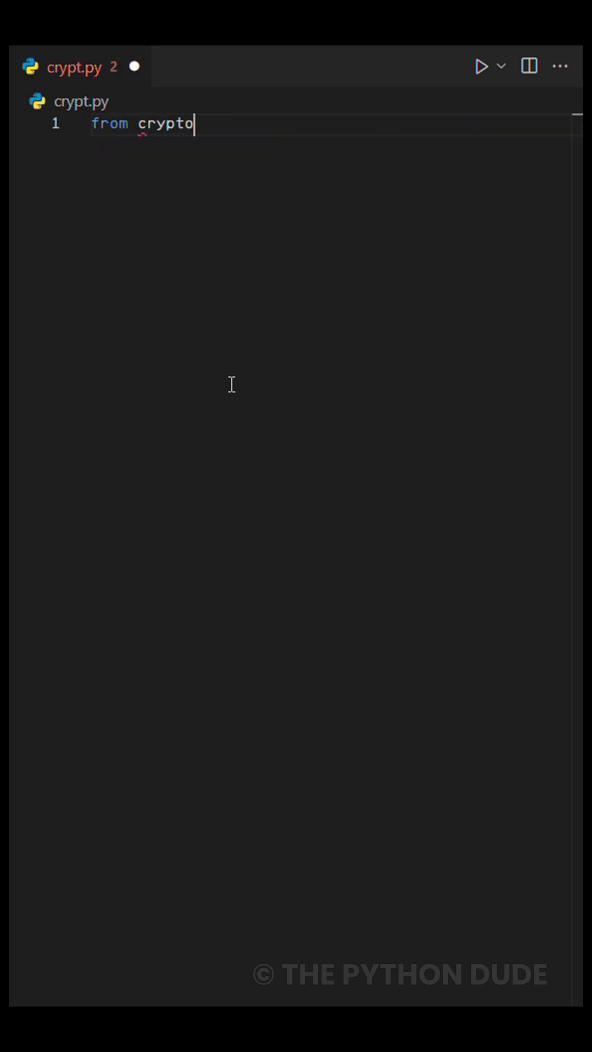
Step: Import Fernet and print the original message 'Follow Pycode.Hubb on Instagram!'
type("graphy.fernet import Fernet")
type("# o")
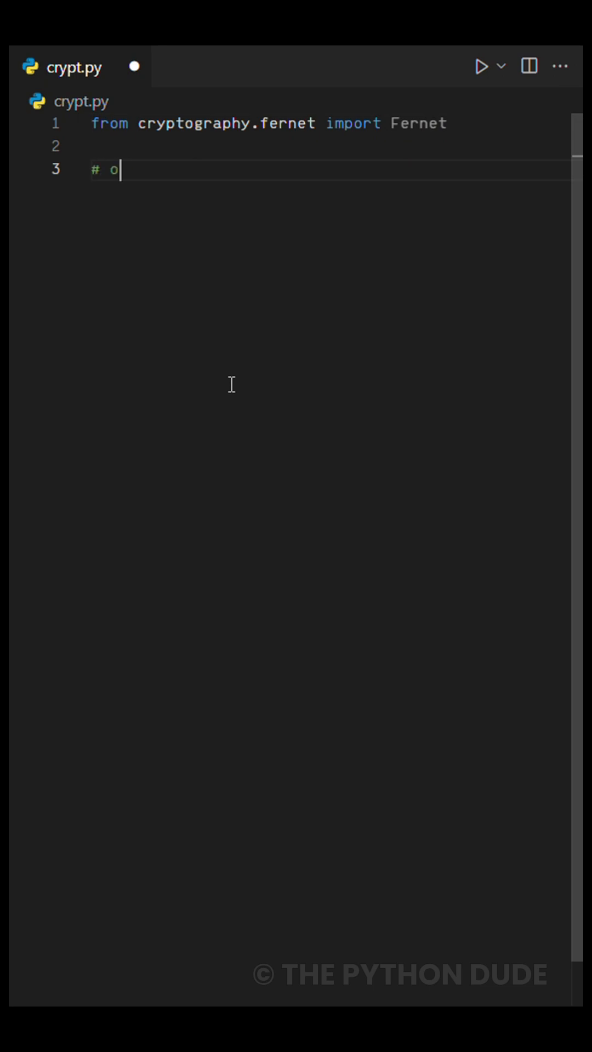
type("riginal Message")
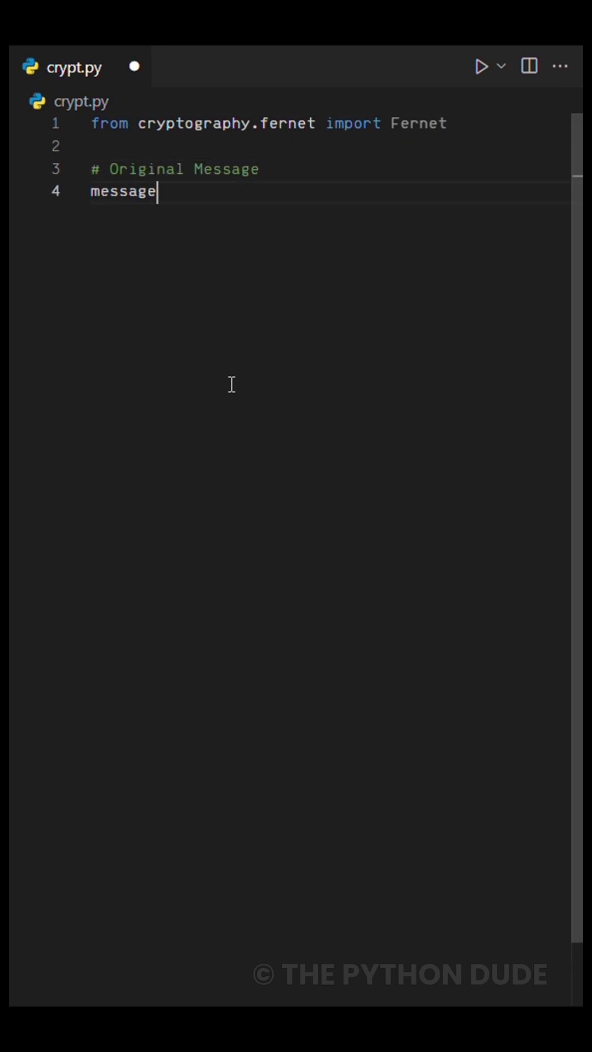
type("= 'Follow P'")
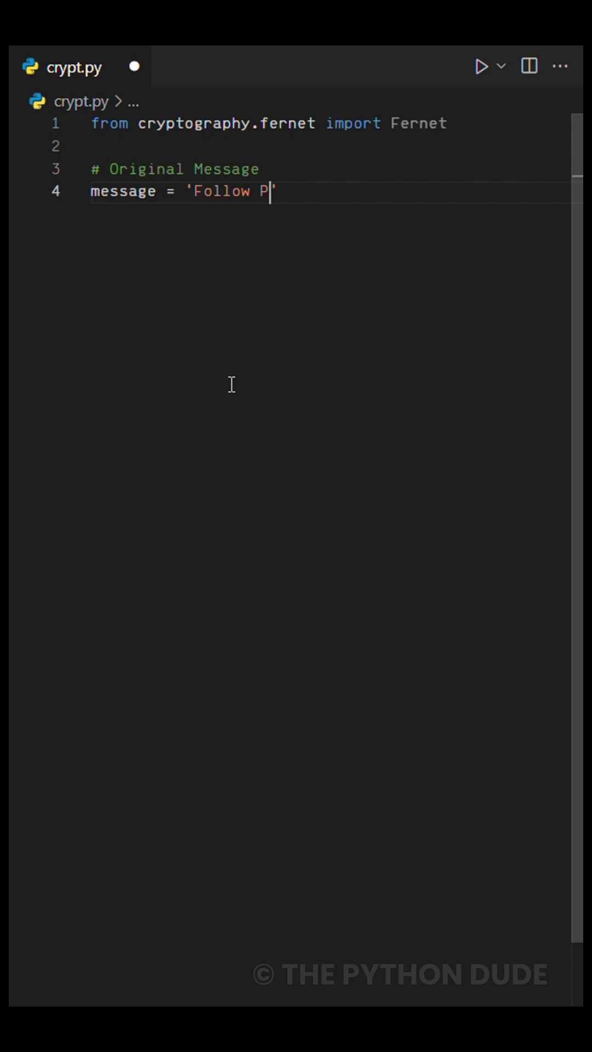
type("ycode.Hubb on Instagram")
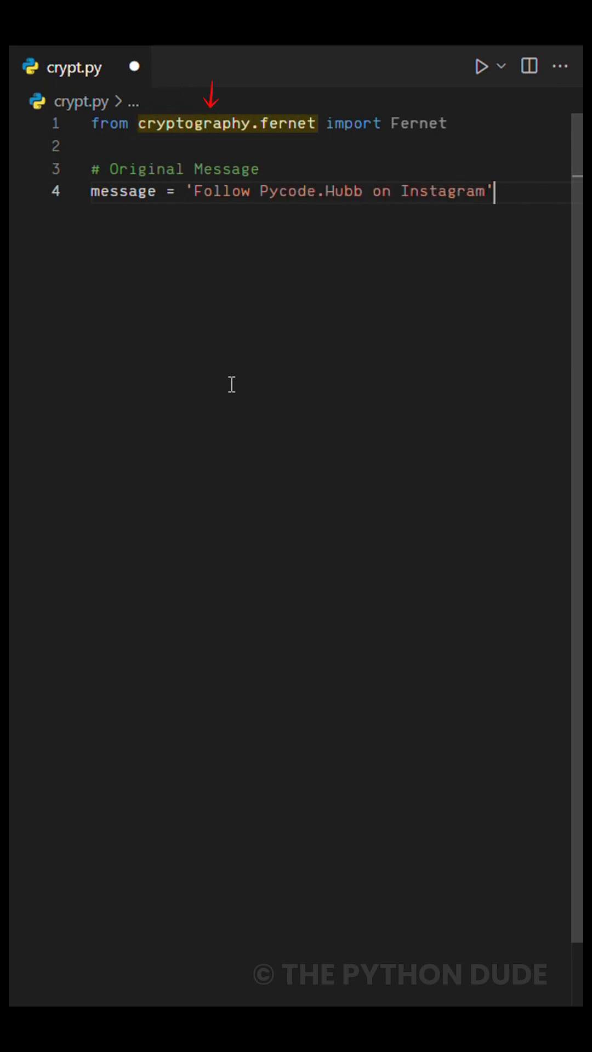
type("!\\nprint")
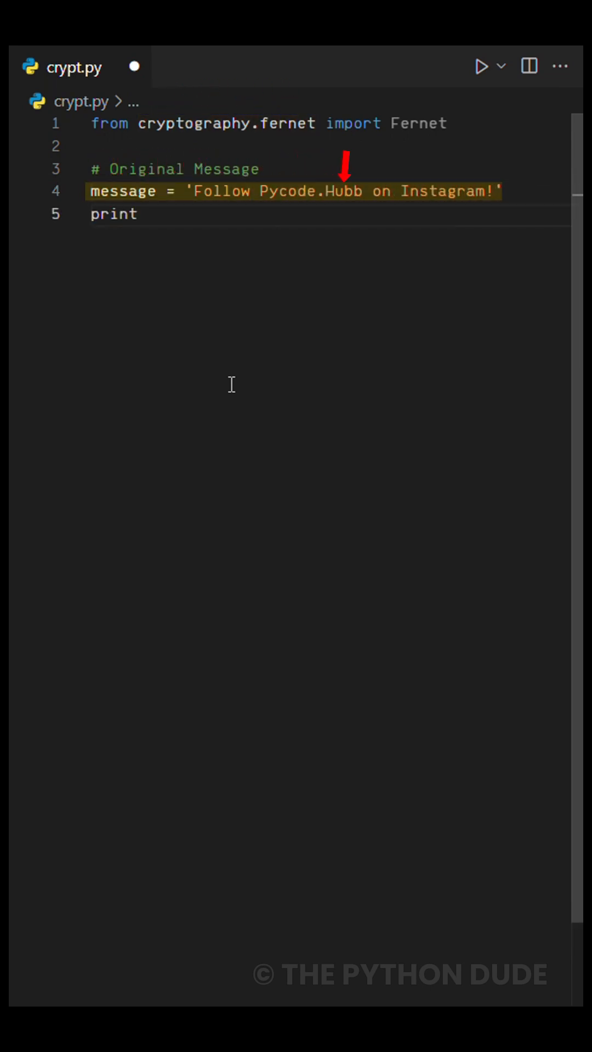
type("(f'Original'")
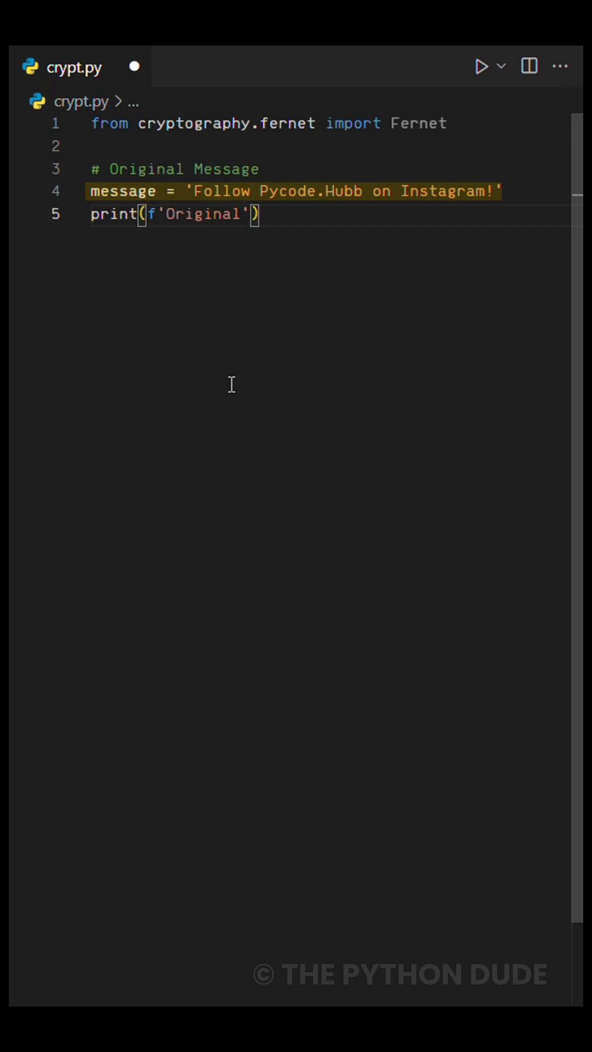
type(": {message}\\n")
type("k")
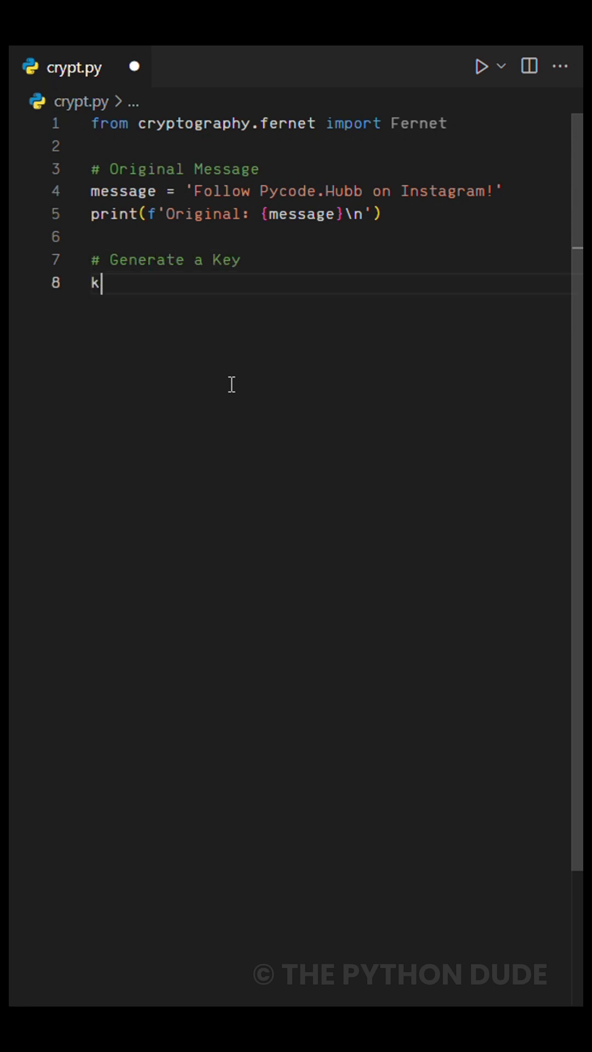
Step: Add key = Fernet.generate_key() and fernet = Fernet(key), then start an encrypt comment
type("ey = Fernet.generate_key(")
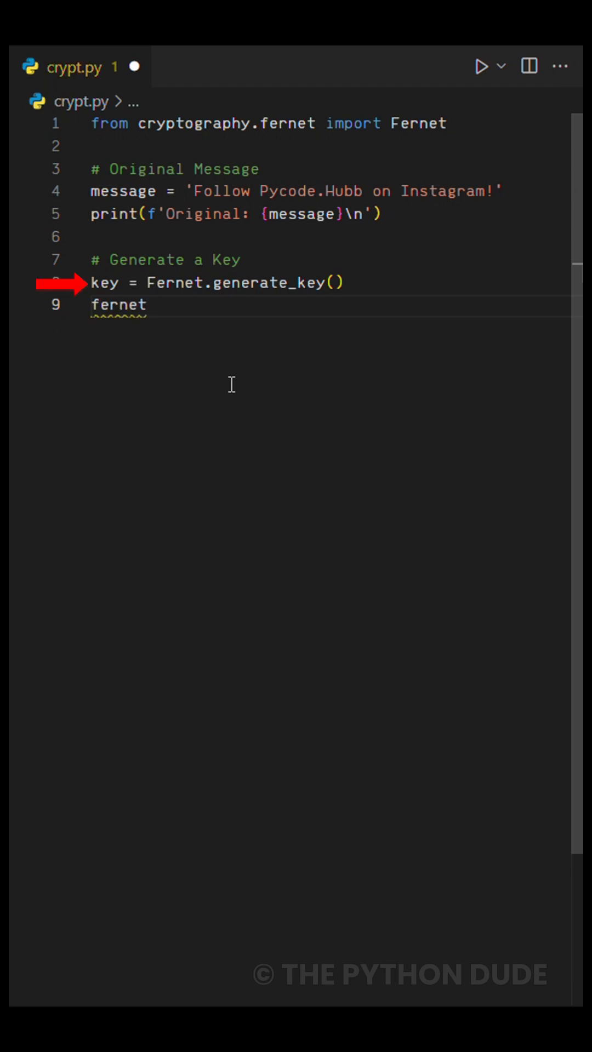
type("= Fernet(key)")
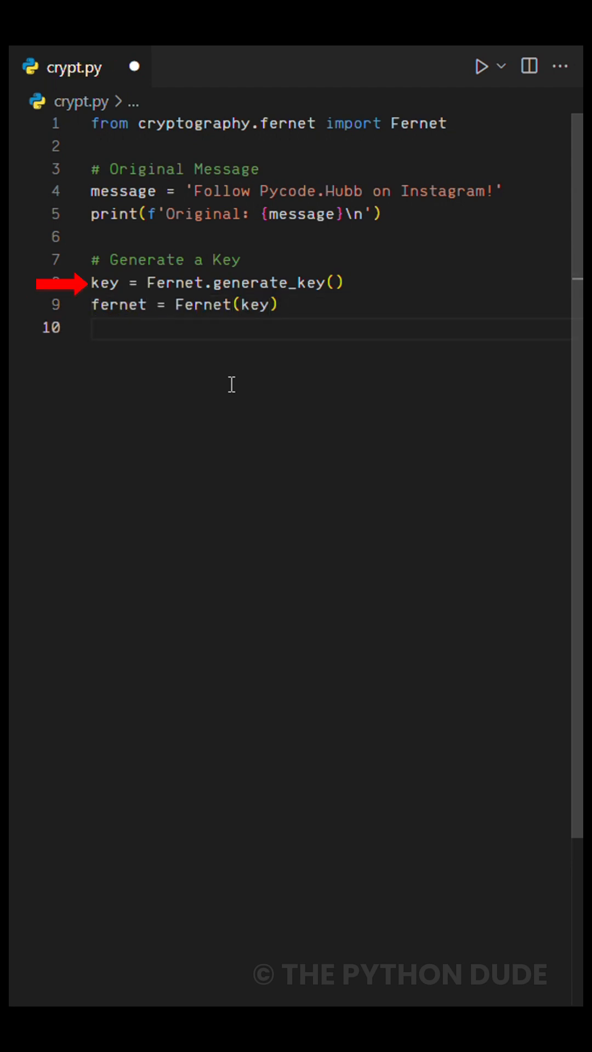
type("# Encrypt the mes")
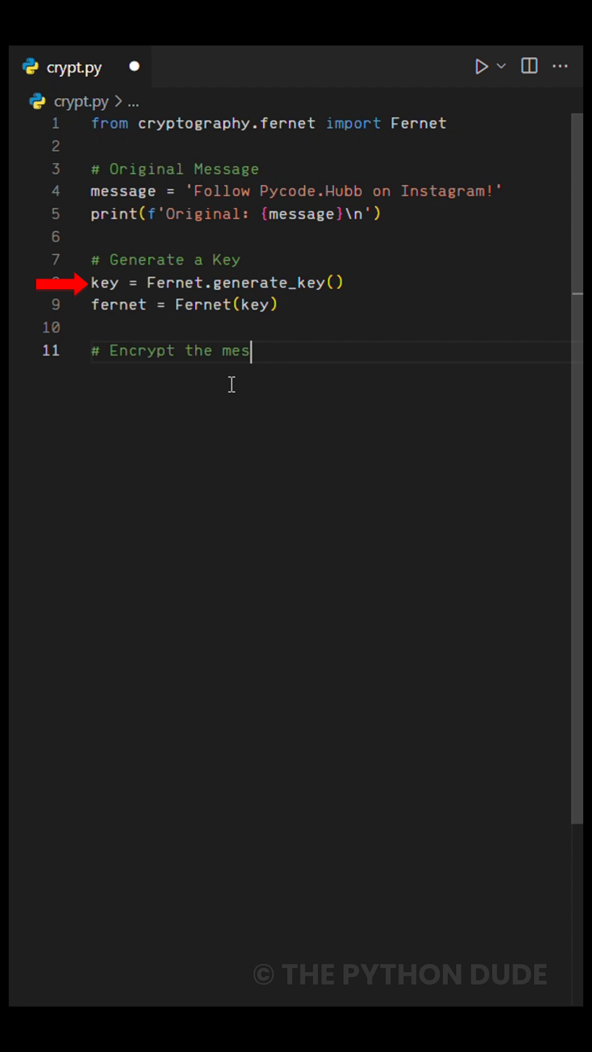
Step: Add encrypted_message = fernet.encrypt(message.encode()) and print it as 'Encrypted: {encrypted_message}'
type("sage")
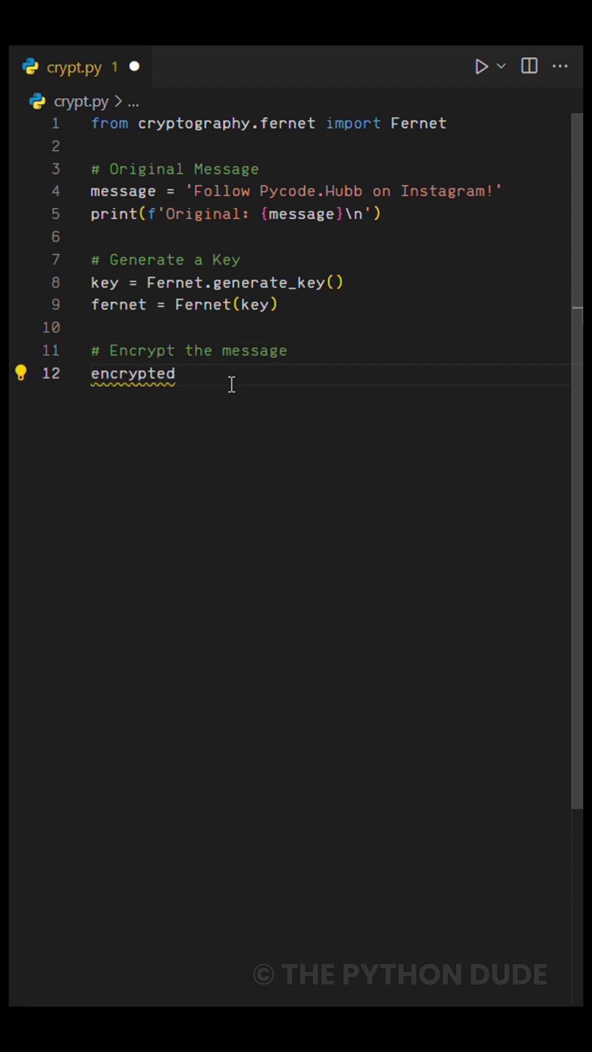
type("_message = fernet")
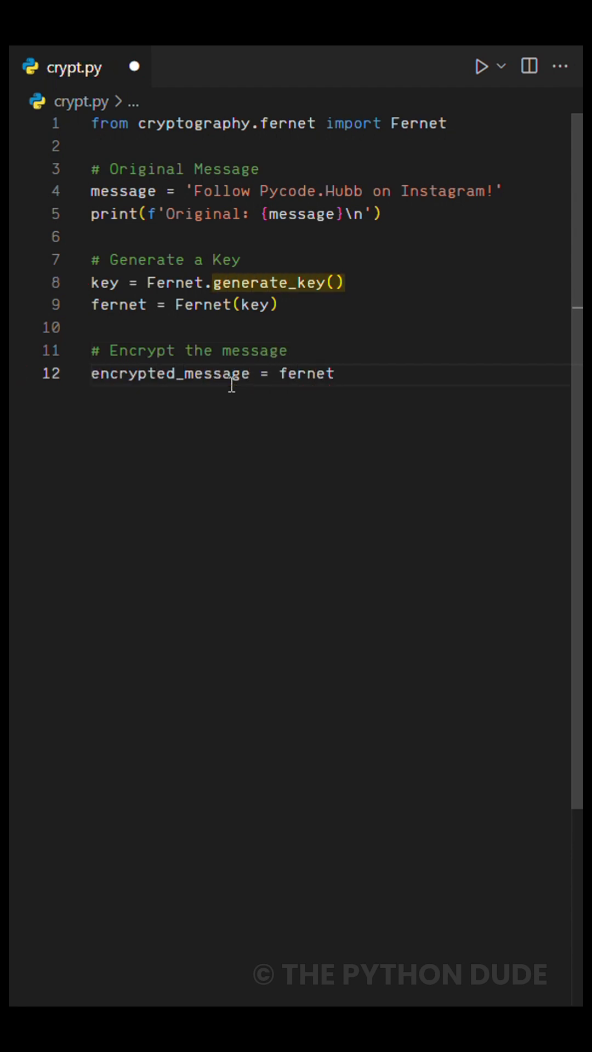
type(".encrypt(message.encode(")
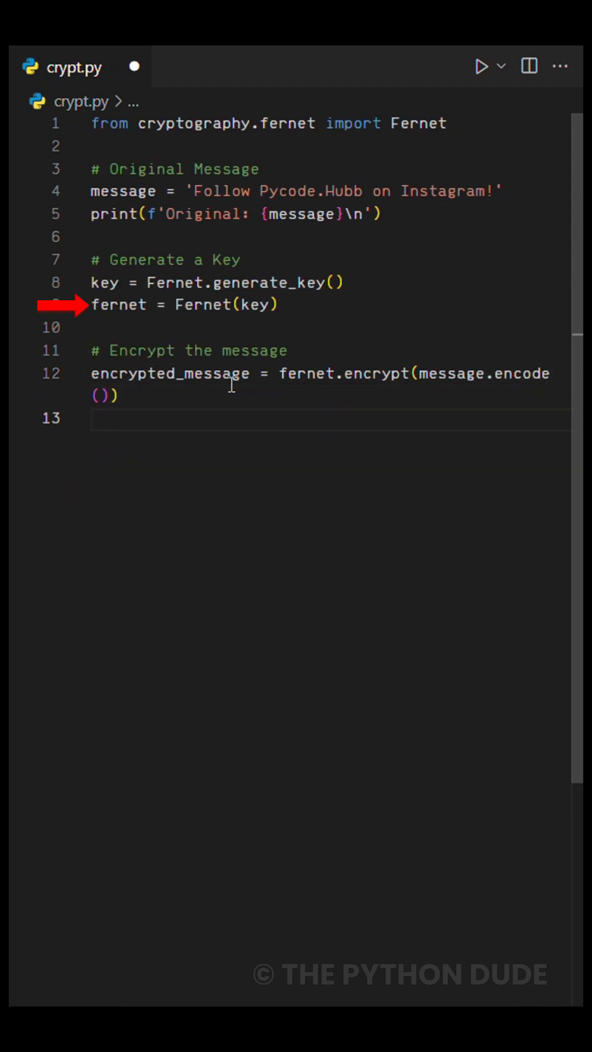
type("print()")
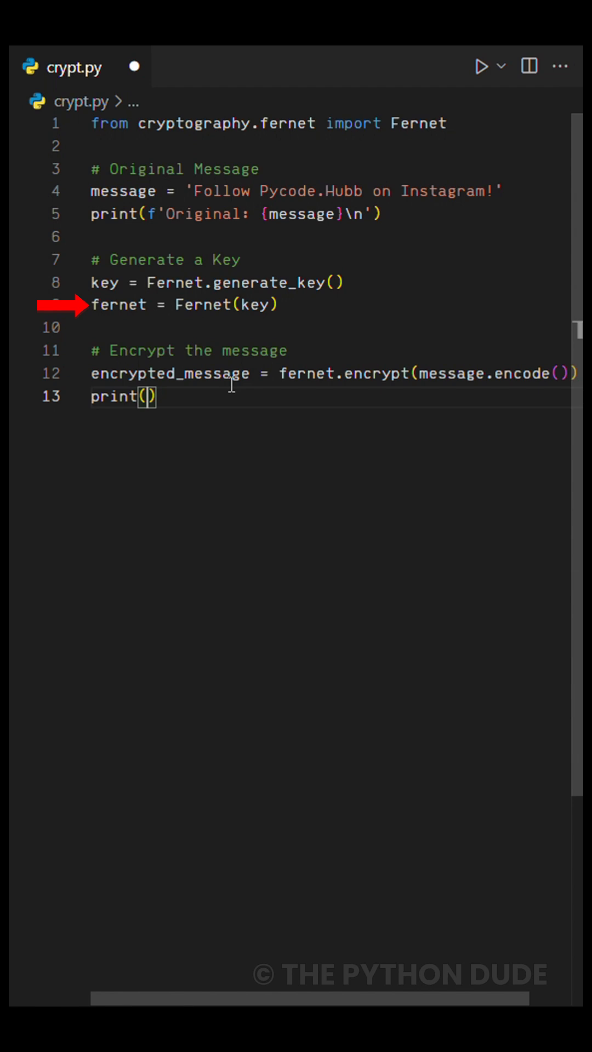
type("f'Encrypted: '")
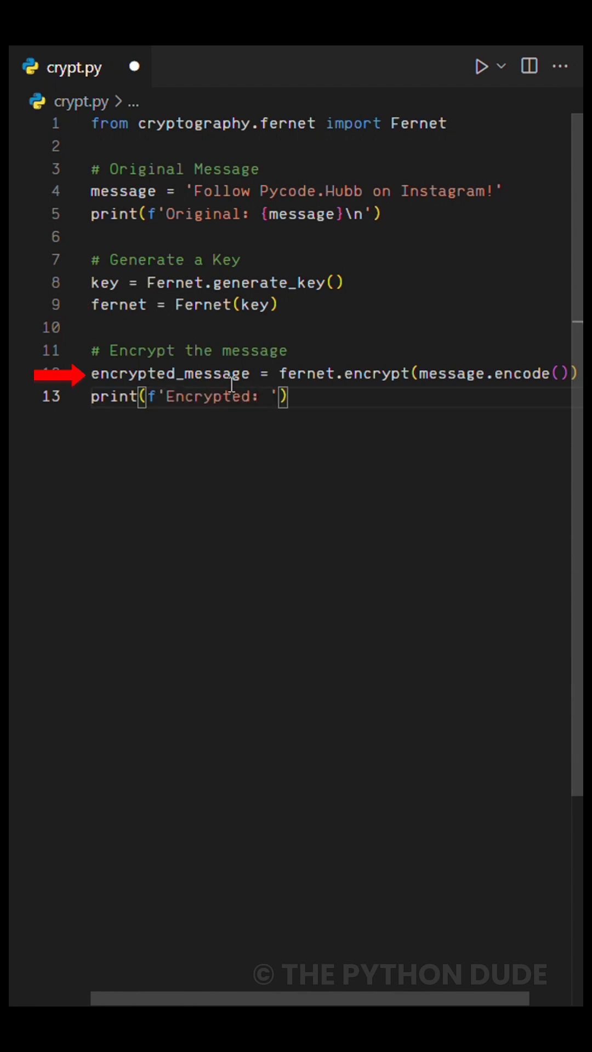
type("{encrypted_message}\\")
type("decrypted_message = fer")
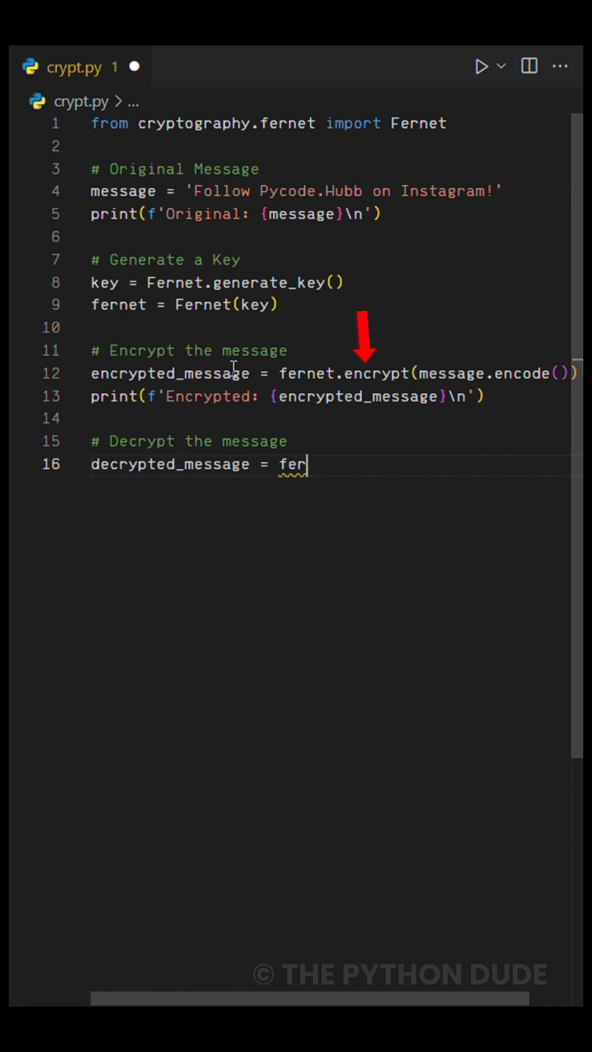
Step: Add decrypted_message = fernet.decrypt(encrypted_message).decode() and print it as 'Decrypted: {decrypted_message}'
type("net.decrypt(encrypted_message).decode(")
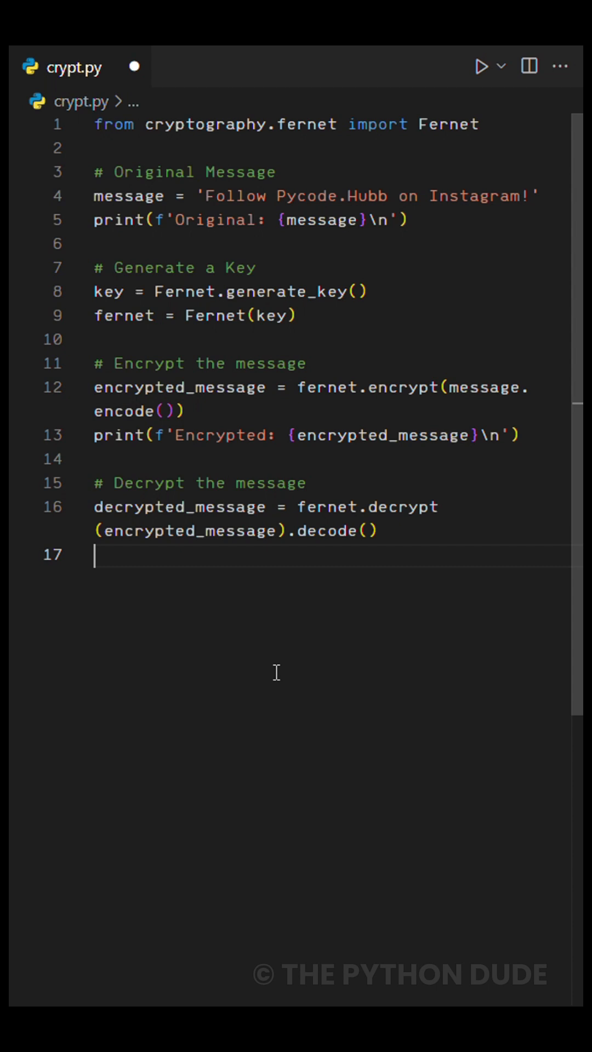
type("print(f'Decrypted: {decrypted_message")
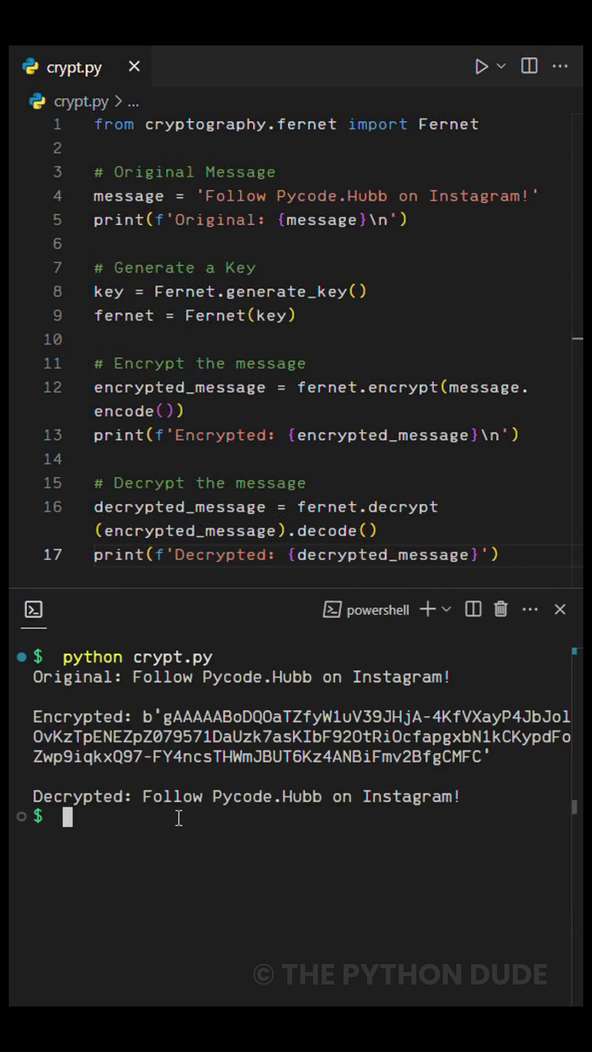
mouse_move(204, 599)
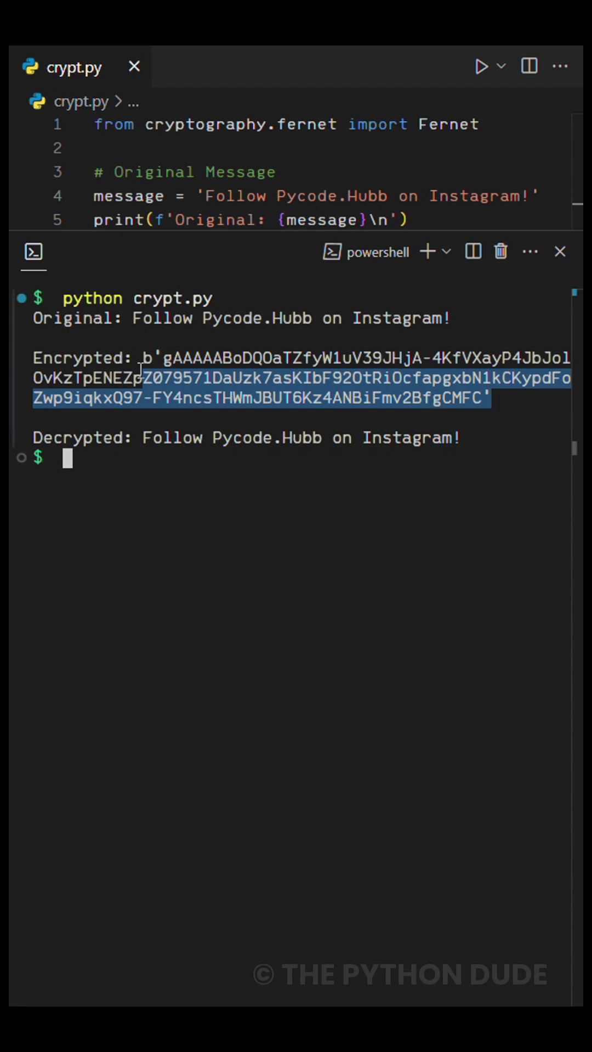
Step: Clear the text highlight from the encrypted output in the terminal
left_click(250, 679)
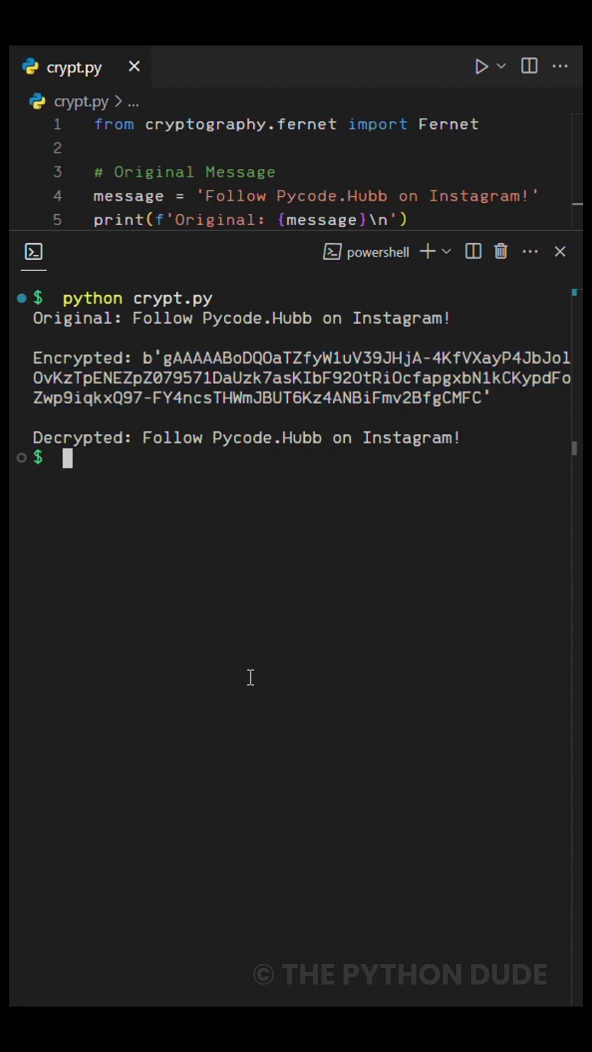